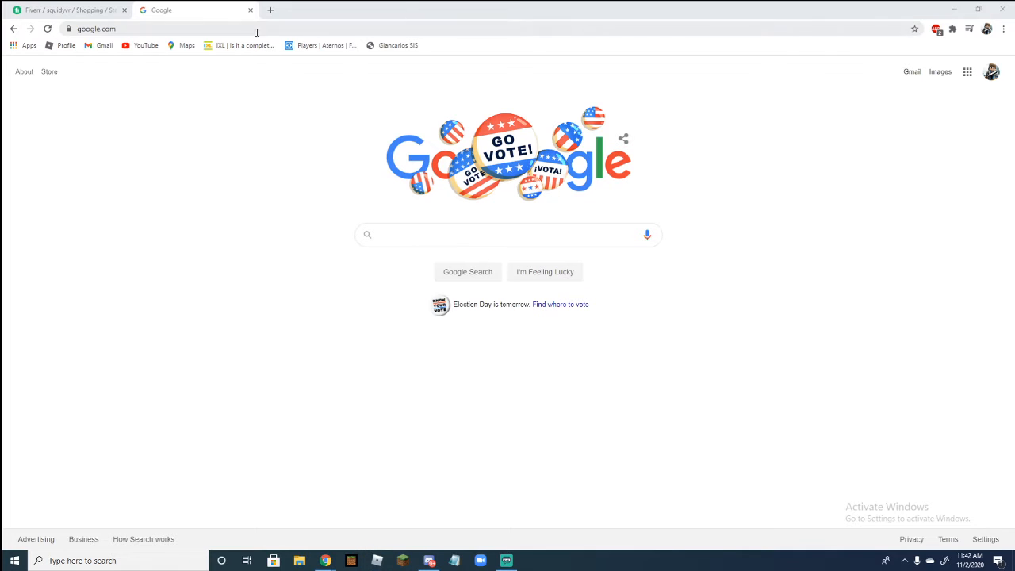
{"action": "mouse_move", "coordinate": [544, 227]}
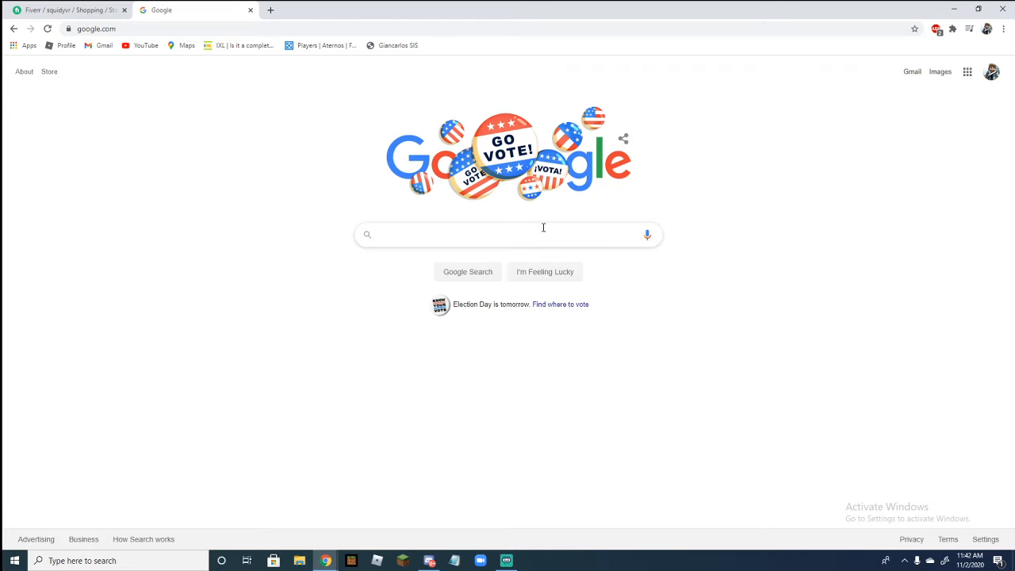
Step: Start a web search by entering 'shou' in the search box
{"action": "left_click", "coordinate": [507, 235]}
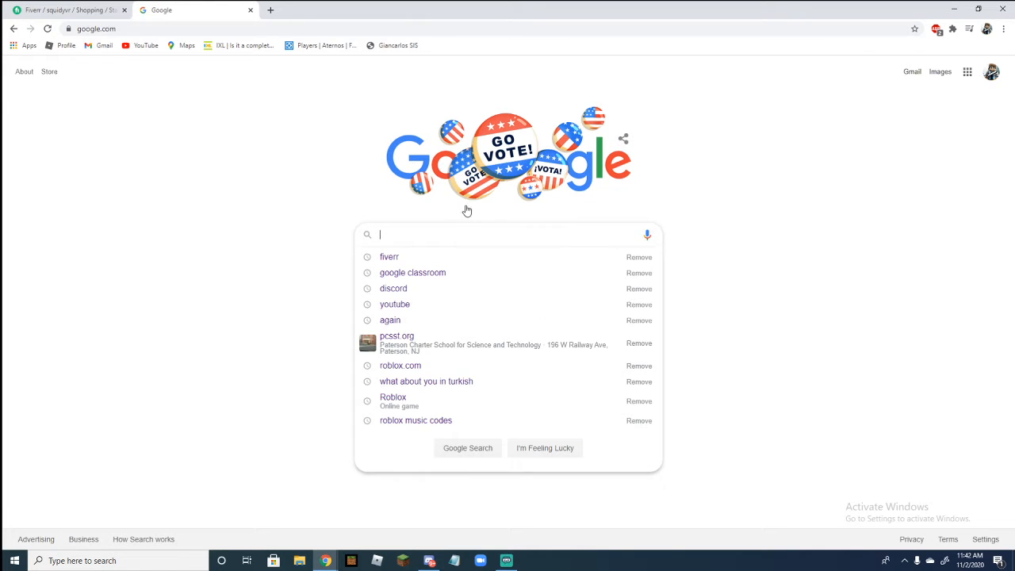
{"action": "type", "text": "shout o"}
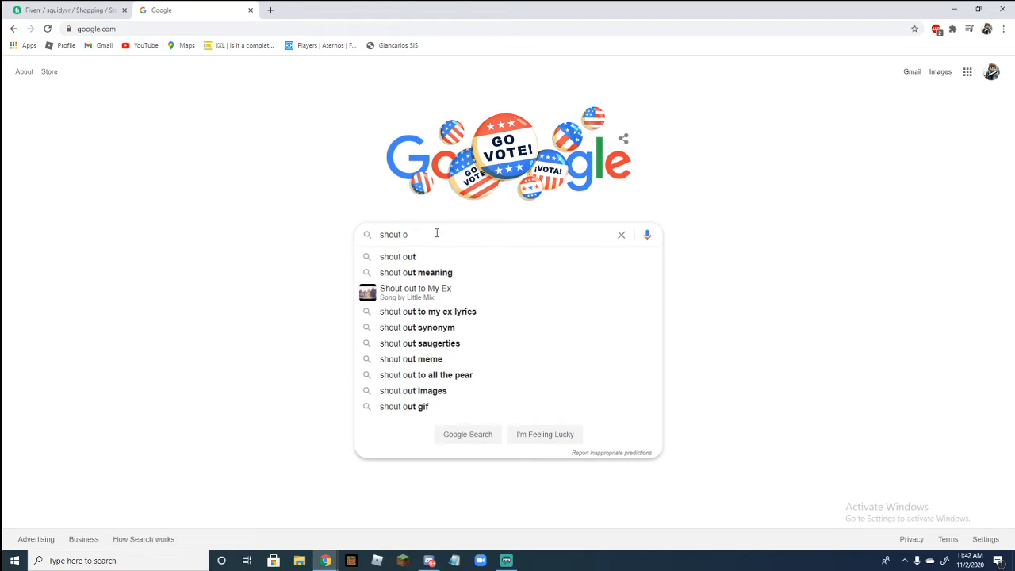
{"action": "left_click", "coordinate": [621, 234]}
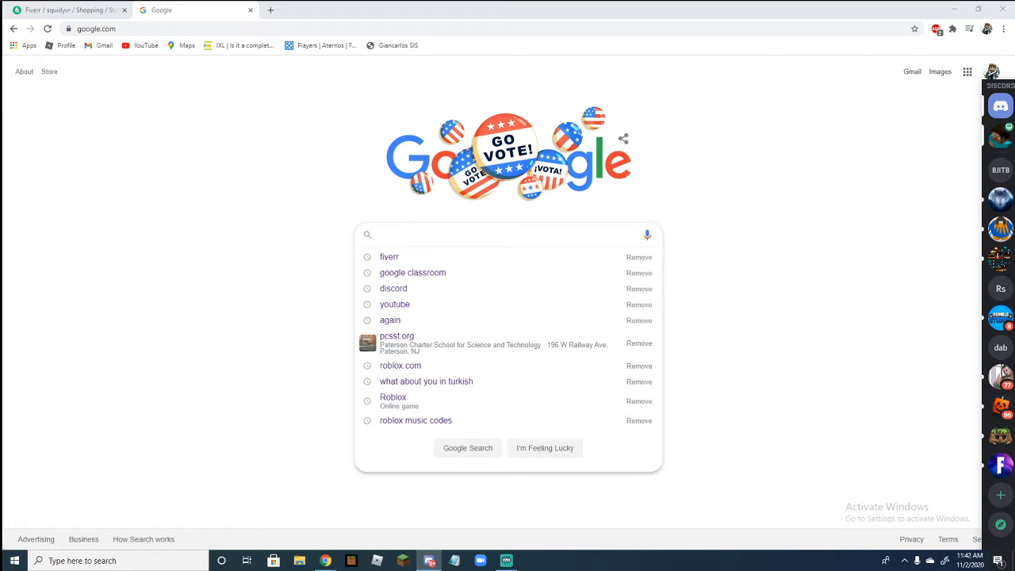
Step: Show the maximized Discord call with its live drawing stream, then switch to the Fiverr conversation
{"action": "left_click", "coordinate": [1000, 105]}
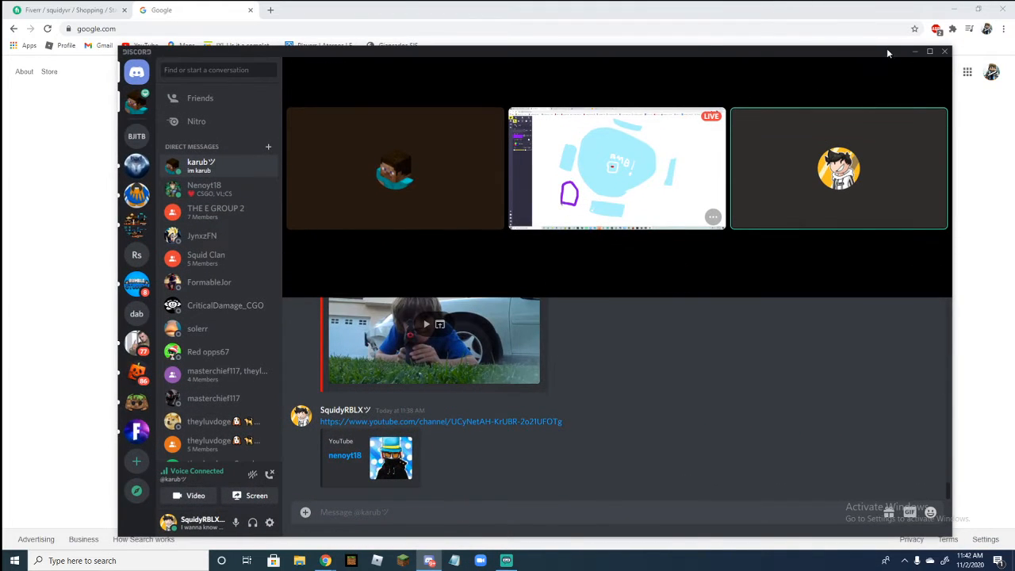
{"action": "left_click", "coordinate": [930, 52]}
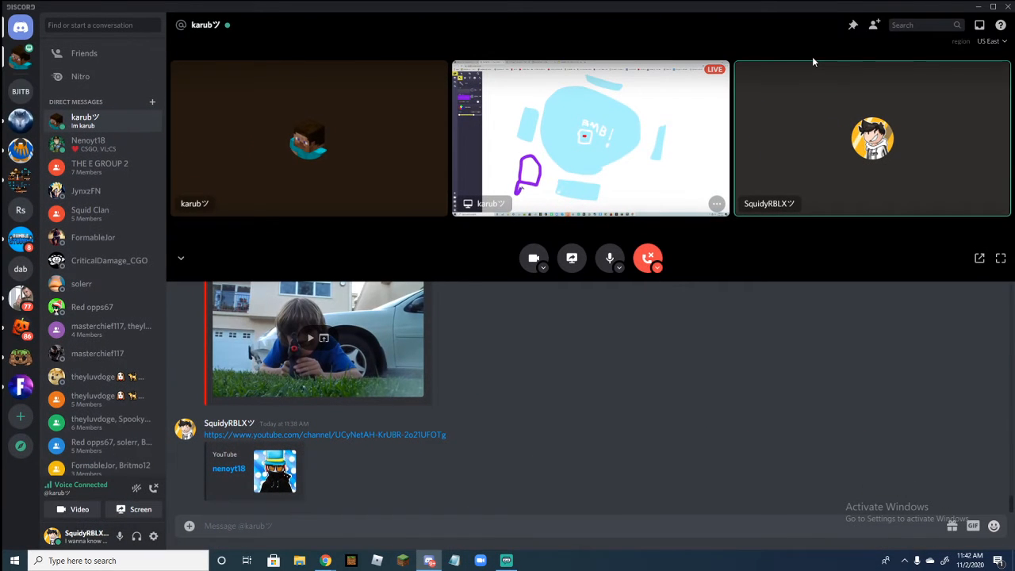
{"action": "mouse_move", "coordinate": [615, 166]}
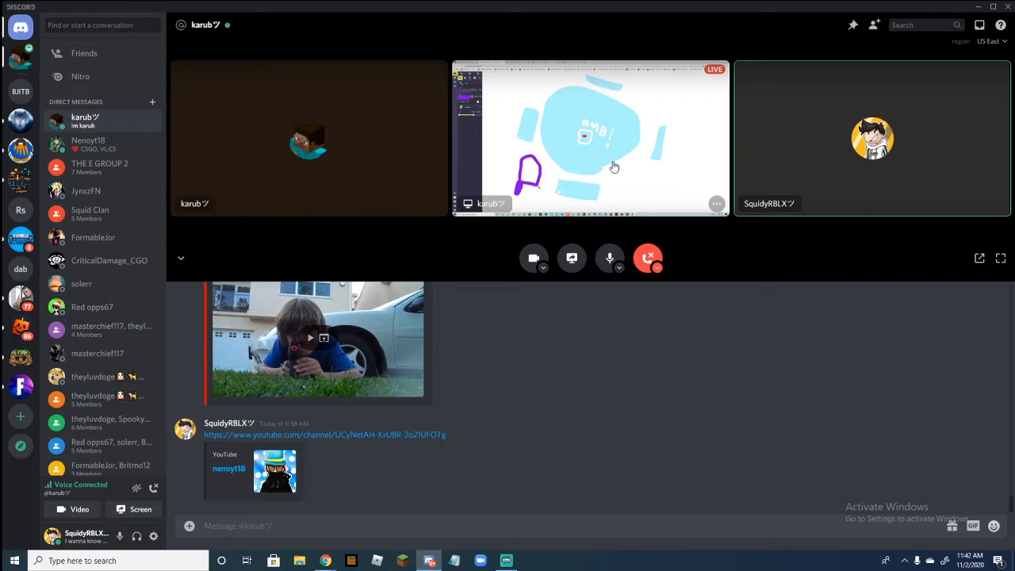
{"action": "mouse_move", "coordinate": [363, 240]}
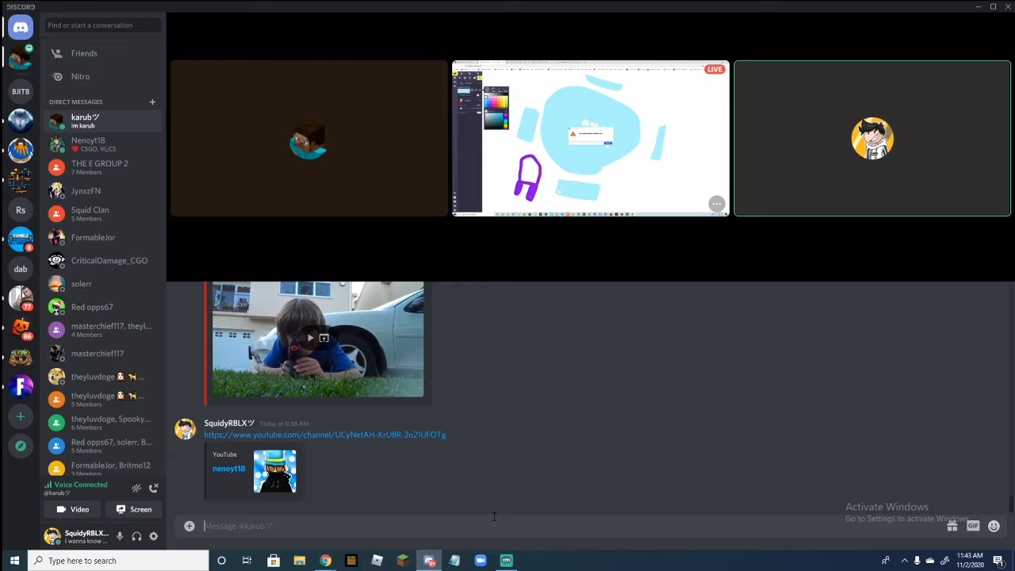
{"action": "type", "text": "Ka"}
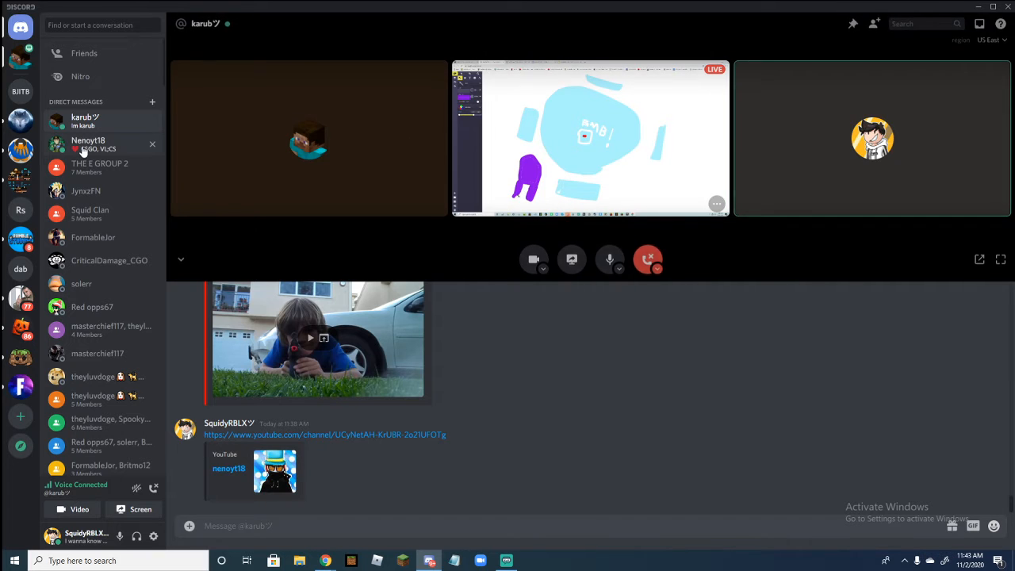
{"action": "left_click", "coordinate": [87, 144]}
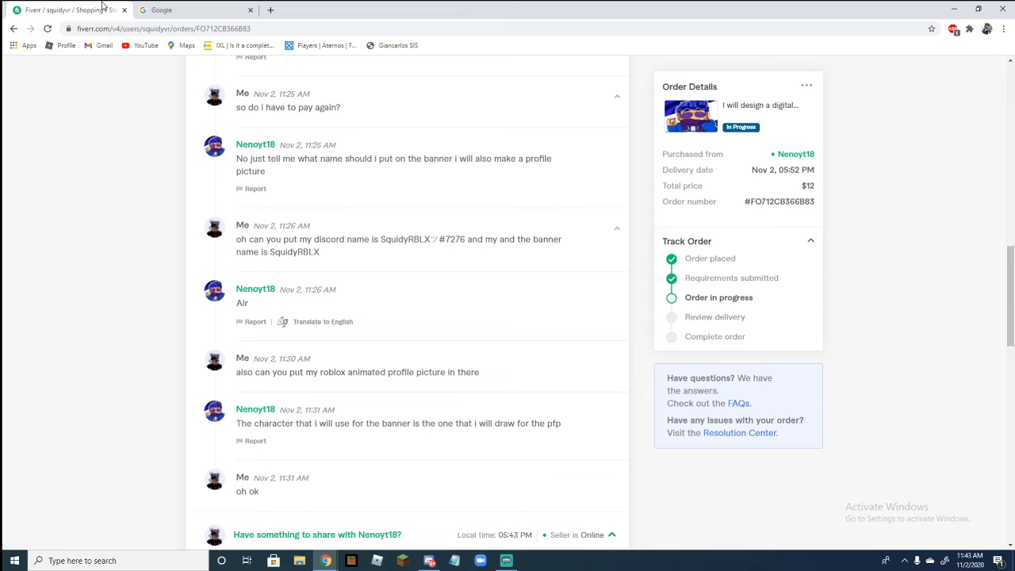
Step: Scroll through the Fiverr banner order chat with the seller toward the latest message
{"action": "scroll", "scroll_direction": "up", "scroll_amount": 3}
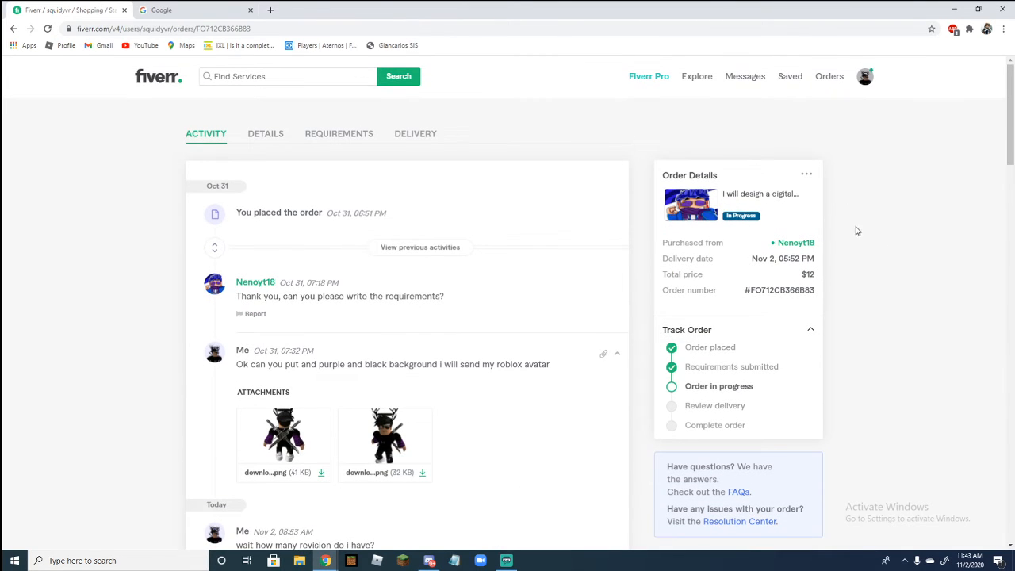
{"action": "scroll", "scroll_direction": "down", "scroll_amount": 3}
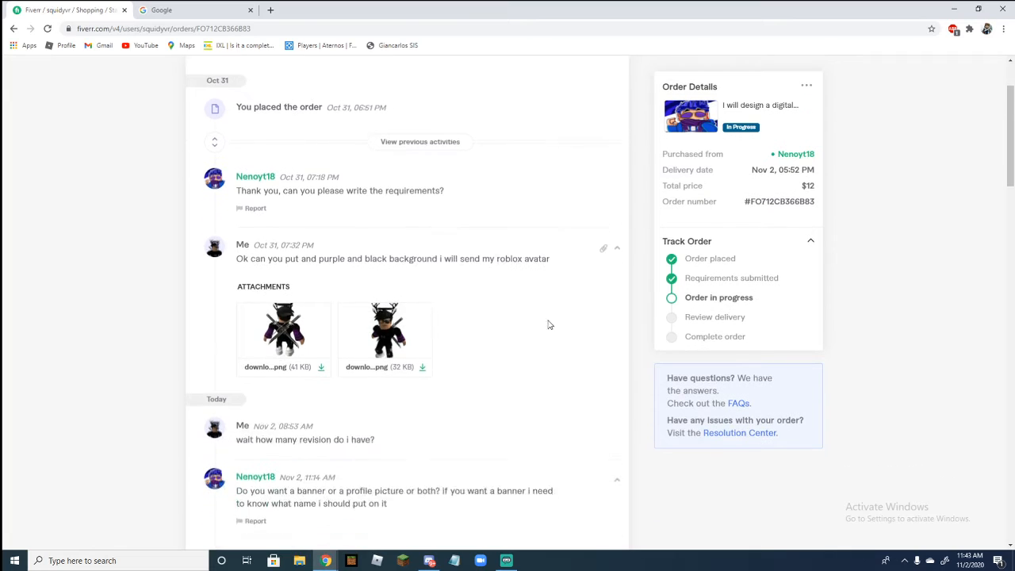
{"action": "scroll", "scroll_direction": "up", "scroll_amount": 3}
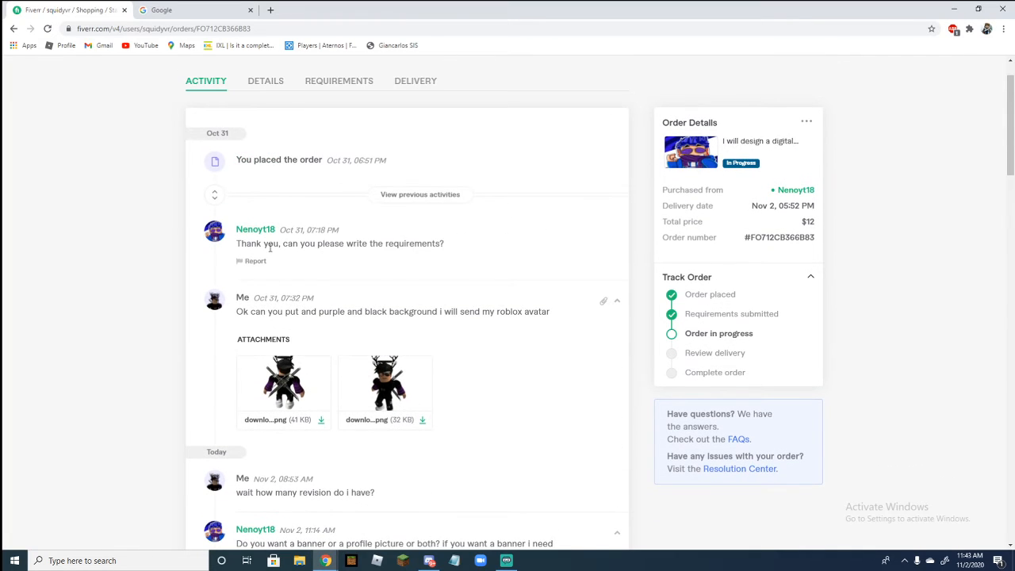
{"action": "mouse_move", "coordinate": [446, 247]}
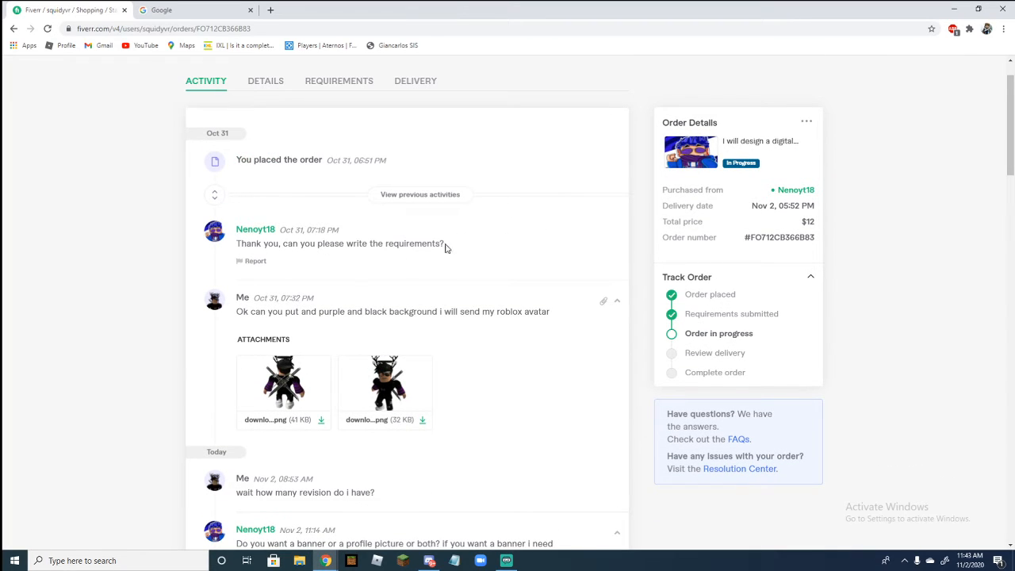
{"action": "mouse_move", "coordinate": [266, 314]}
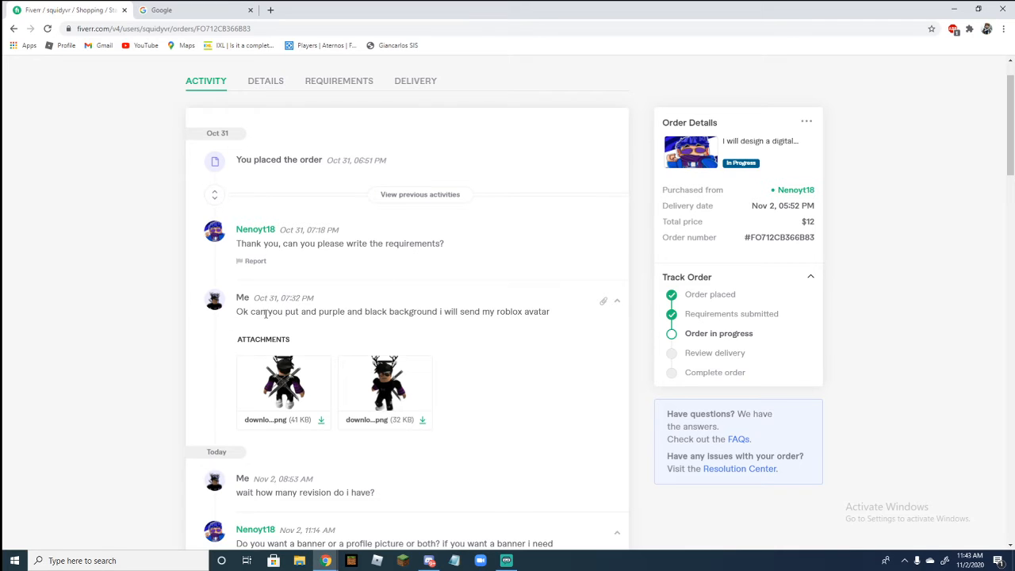
{"action": "mouse_move", "coordinate": [321, 333]}
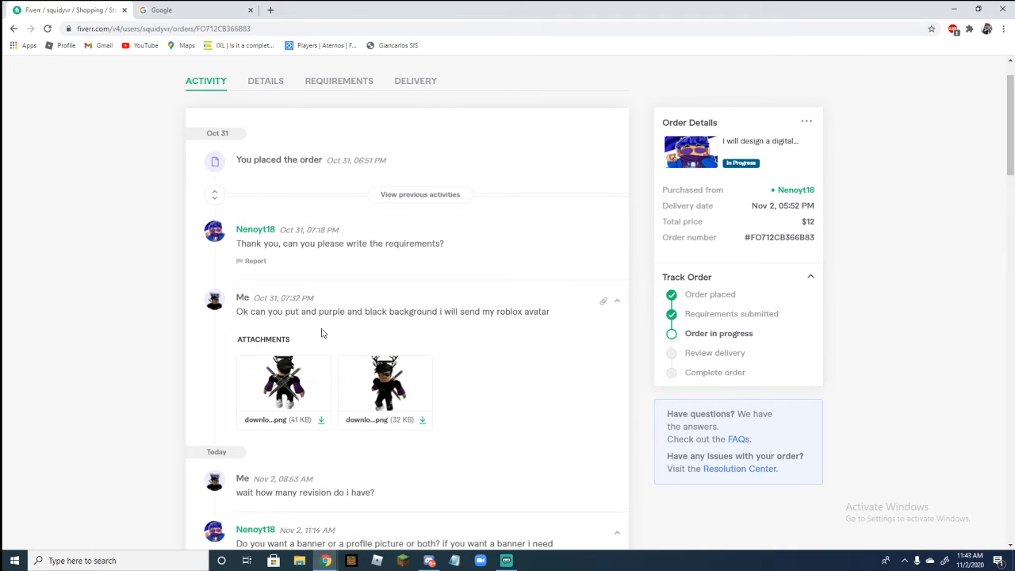
{"action": "mouse_move", "coordinate": [342, 361]}
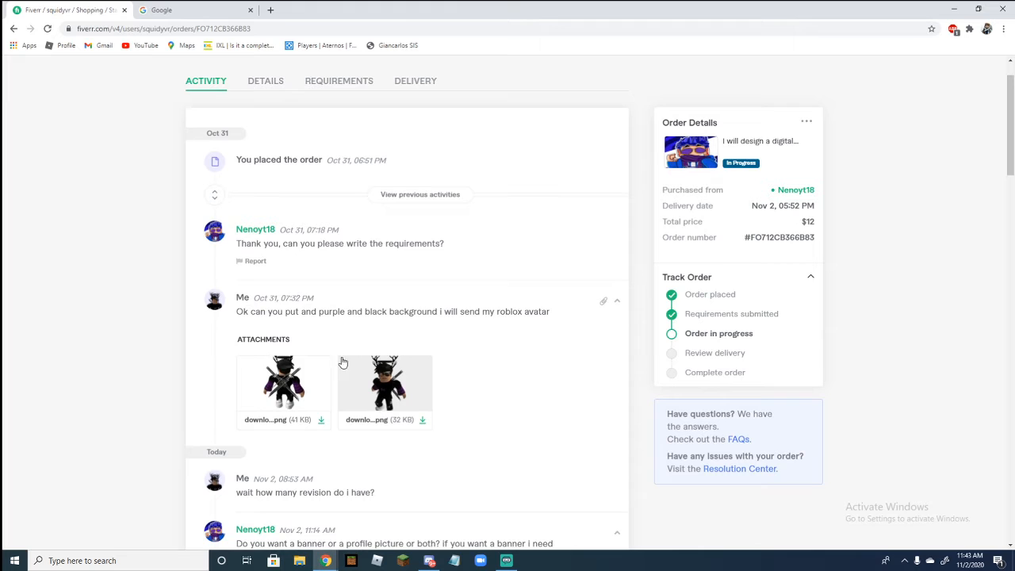
{"action": "scroll", "scroll_direction": "down", "scroll_amount": 3}
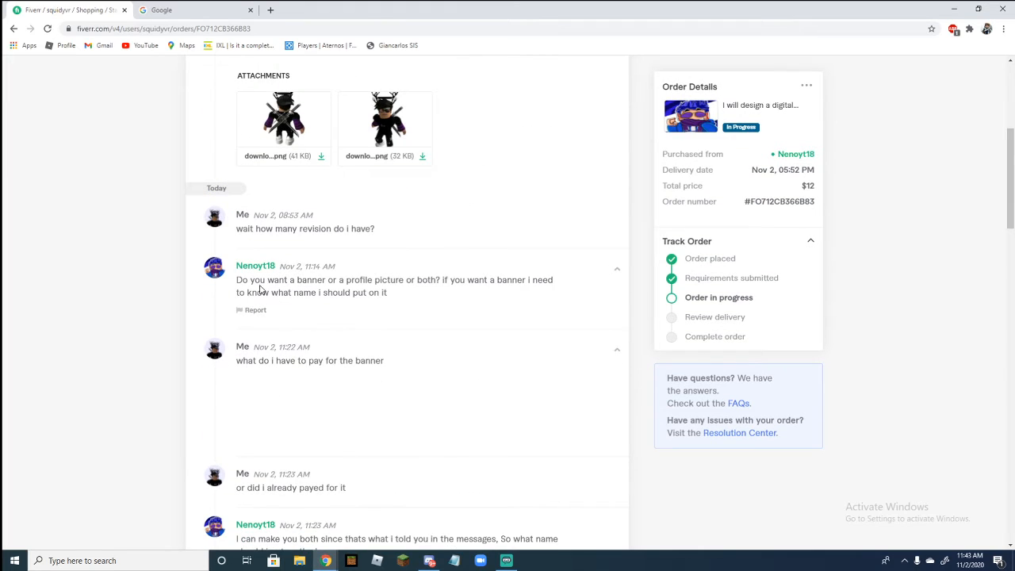
{"action": "mouse_move", "coordinate": [377, 292]}
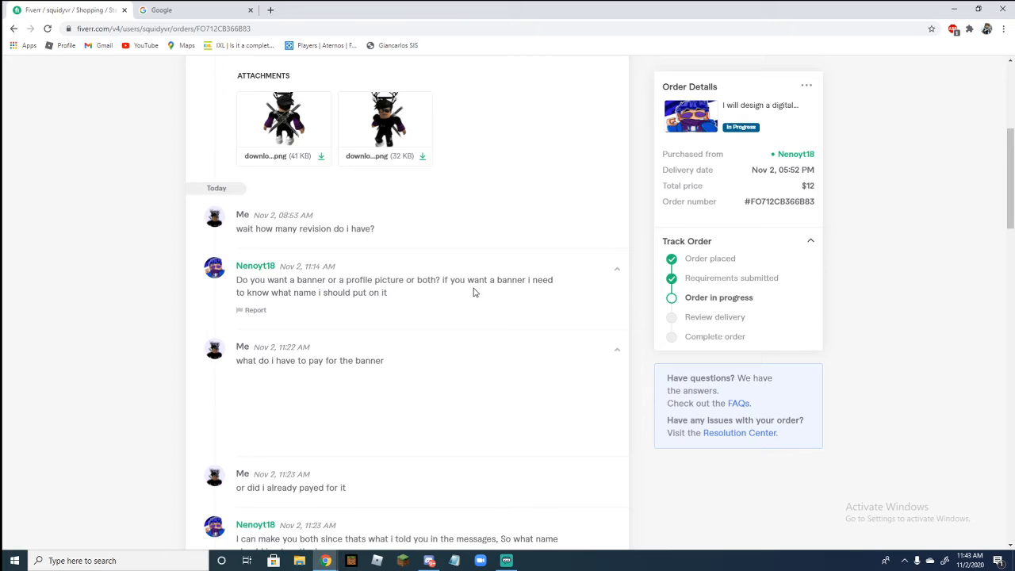
{"action": "scroll", "scroll_direction": "down", "scroll_amount": 3}
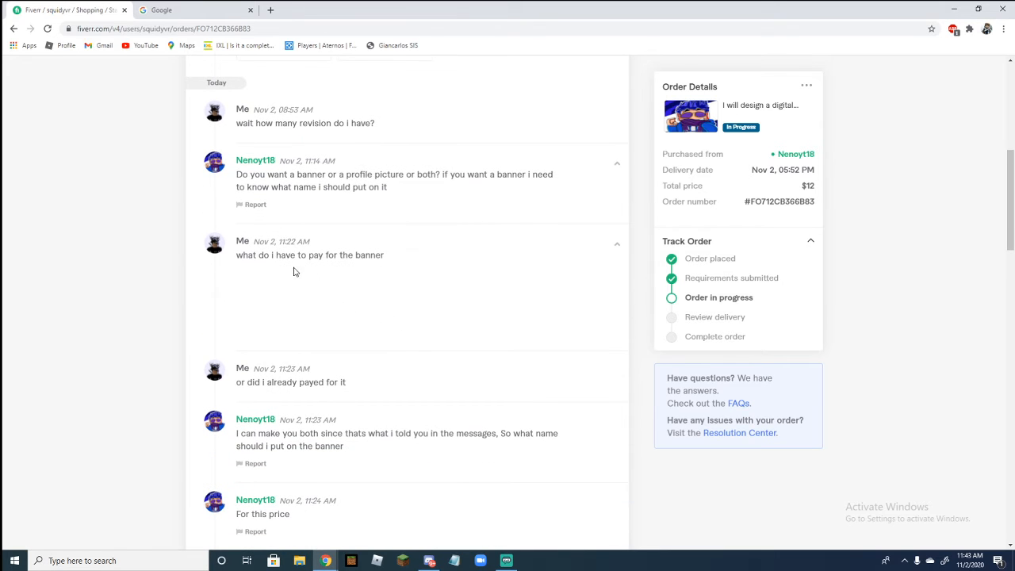
{"action": "mouse_move", "coordinate": [310, 446]}
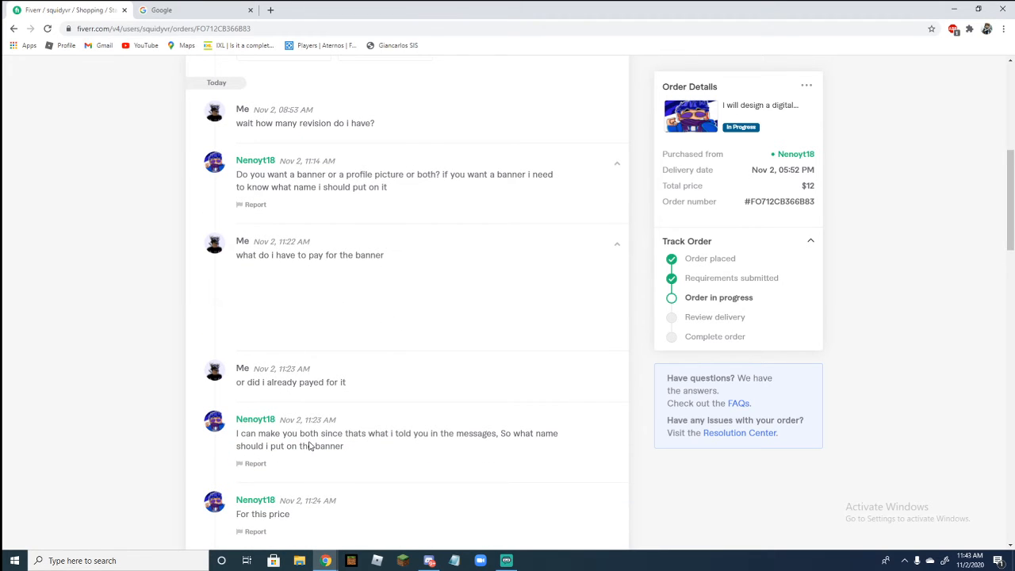
{"action": "mouse_move", "coordinate": [536, 446]}
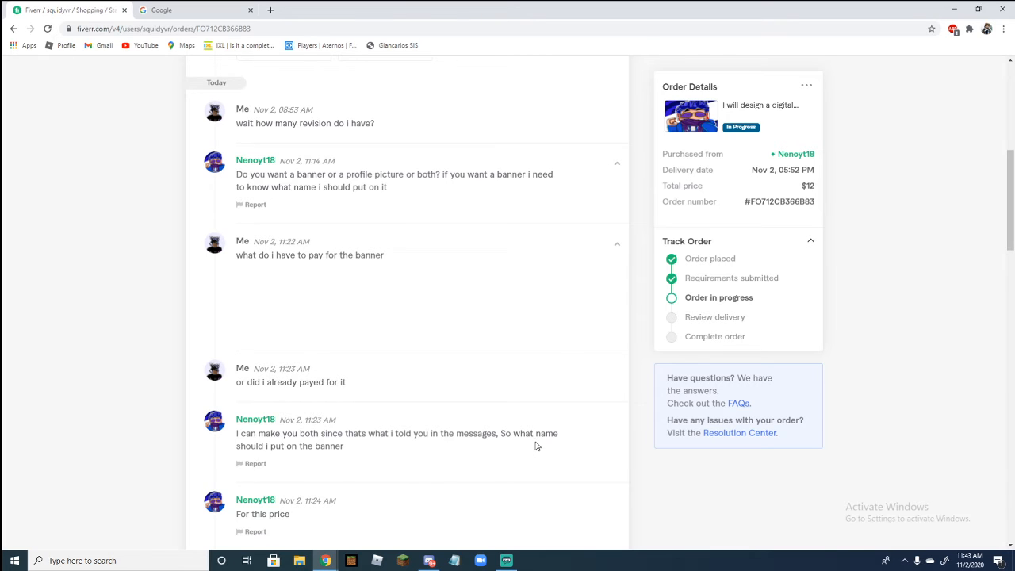
{"action": "scroll", "scroll_direction": "down", "scroll_amount": 3}
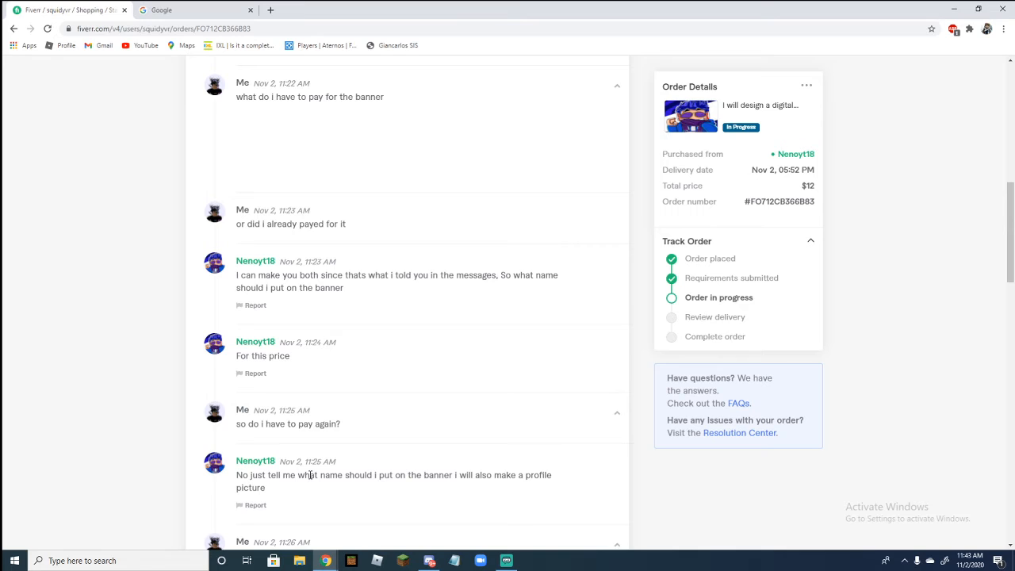
{"action": "scroll", "scroll_direction": "down", "scroll_amount": 3}
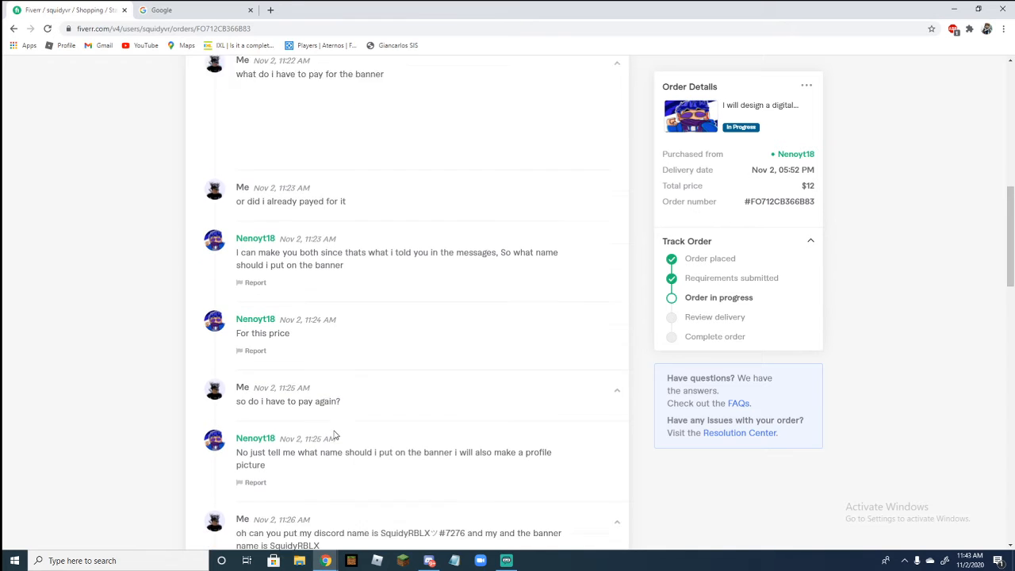
{"action": "scroll", "scroll_direction": "down", "scroll_amount": 3}
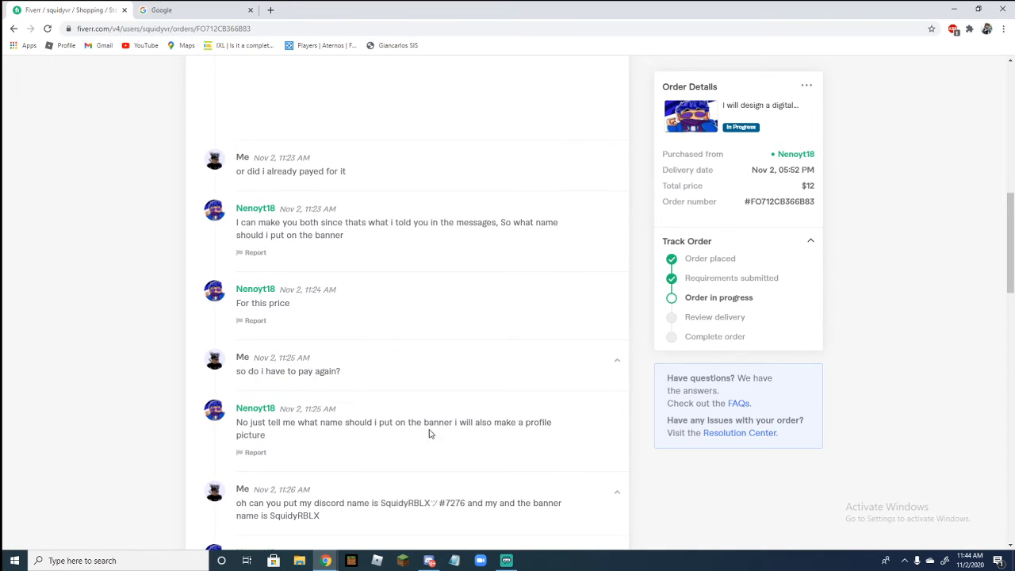
{"action": "scroll", "scroll_direction": "down", "scroll_amount": 3}
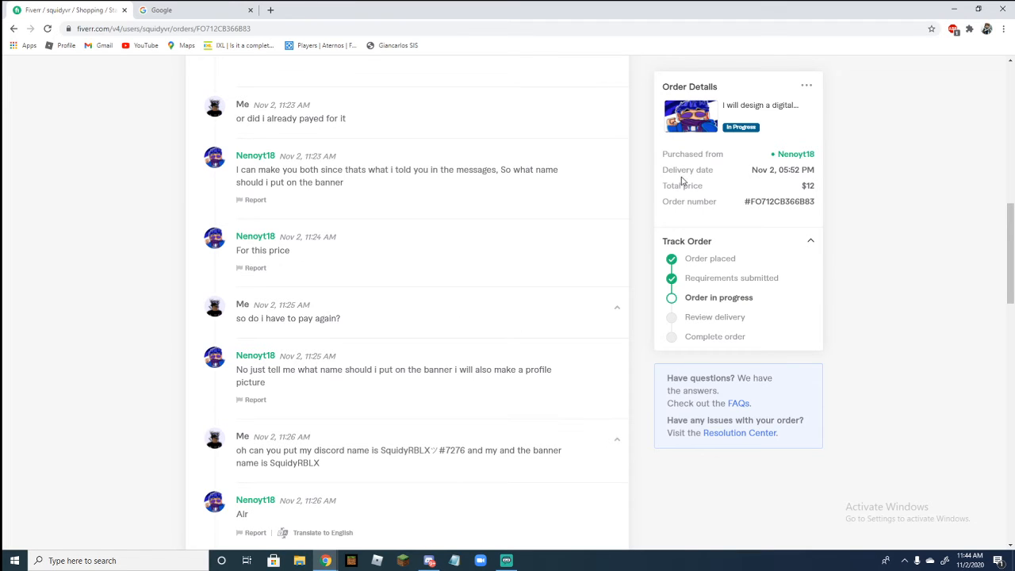
{"action": "scroll", "scroll_direction": "down", "scroll_amount": 3}
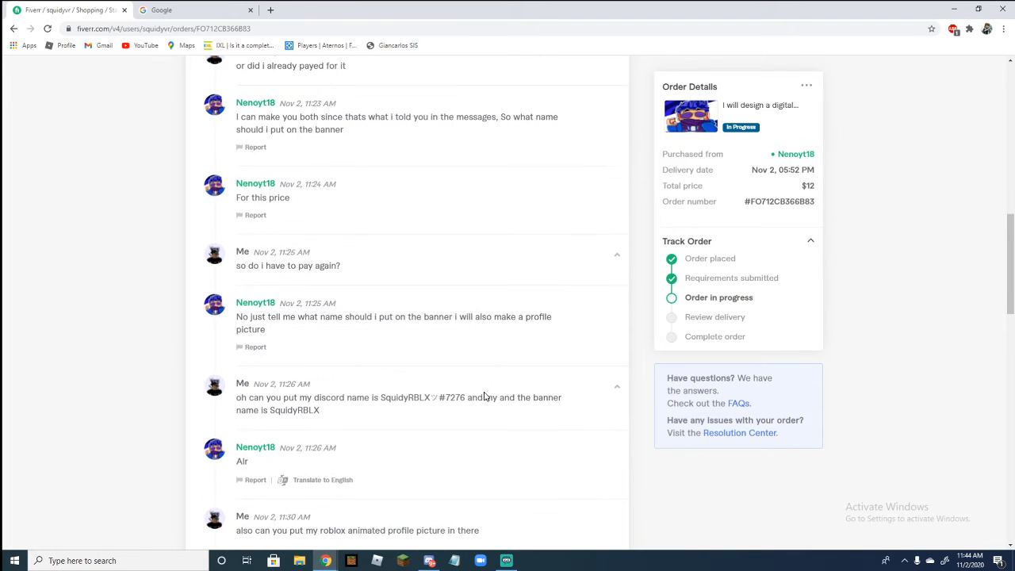
{"action": "mouse_move", "coordinate": [434, 396]}
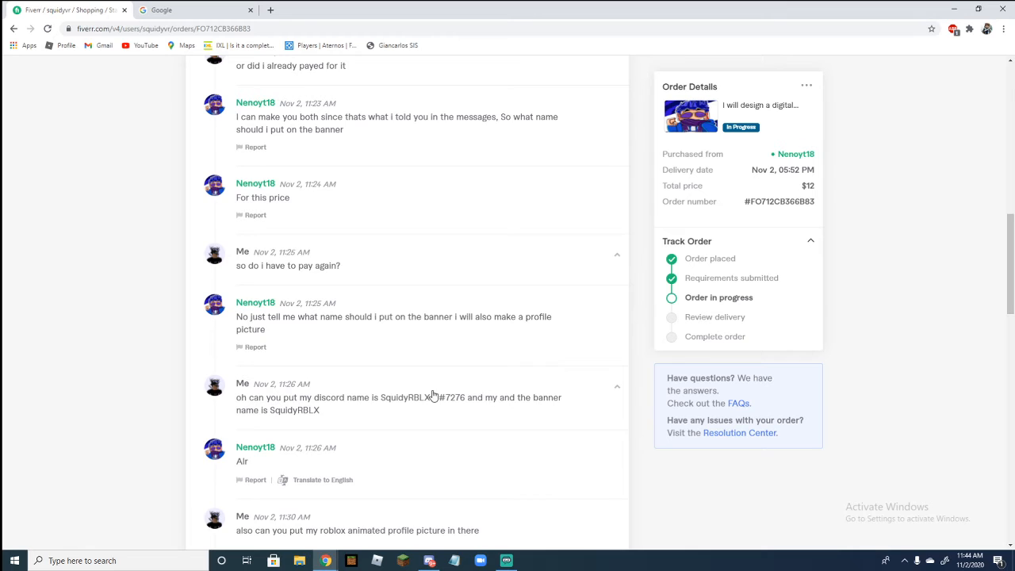
{"action": "scroll", "scroll_direction": "down", "scroll_amount": 3}
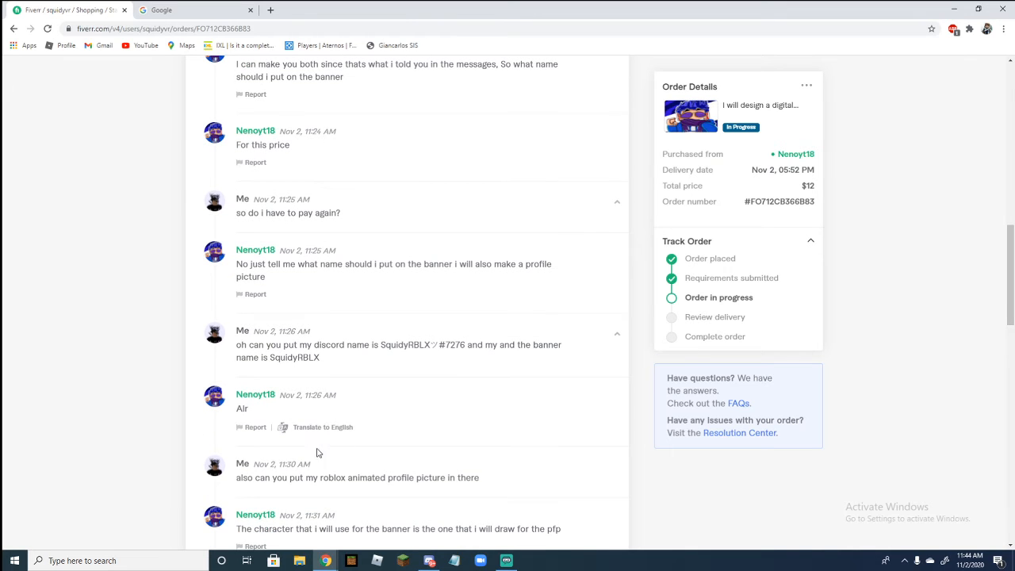
{"action": "scroll", "scroll_direction": "down", "scroll_amount": 3}
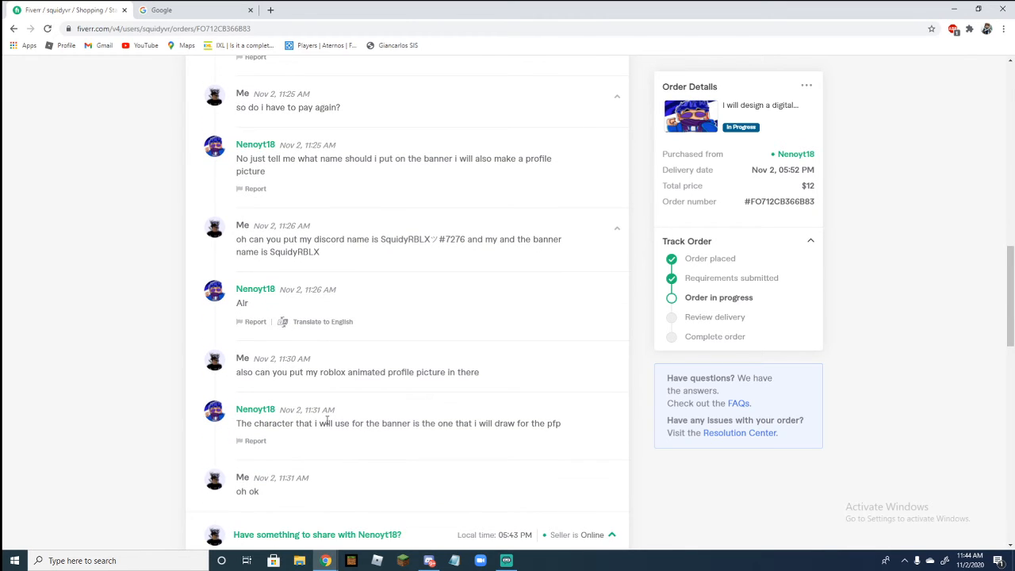
{"action": "scroll", "scroll_direction": "down", "scroll_amount": 3}
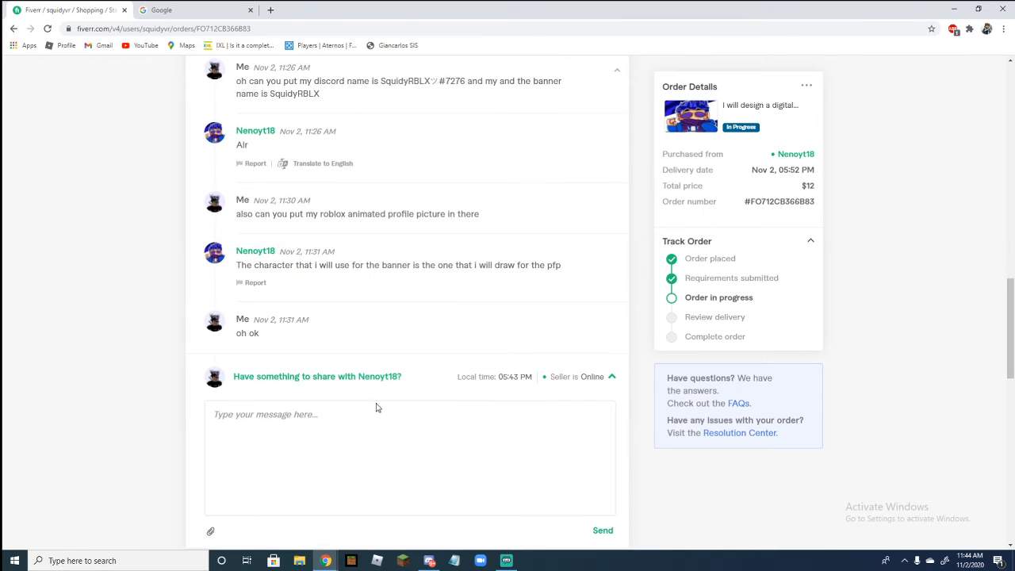
Step: Finish reviewing the chat and enter 'buy' as a Google search query
{"action": "scroll", "scroll_direction": "down", "scroll_amount": 3}
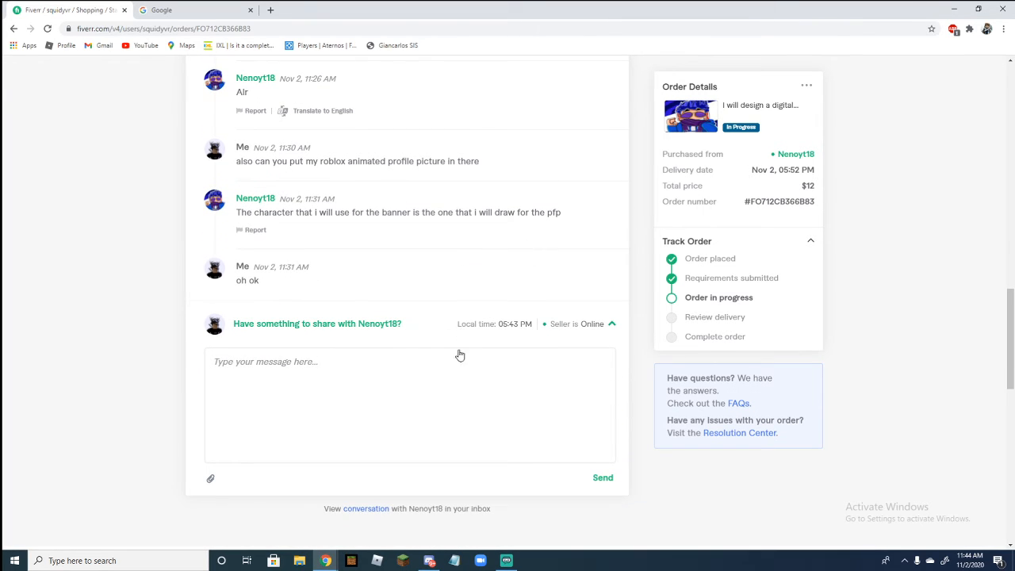
{"action": "scroll", "scroll_direction": "up", "scroll_amount": 3}
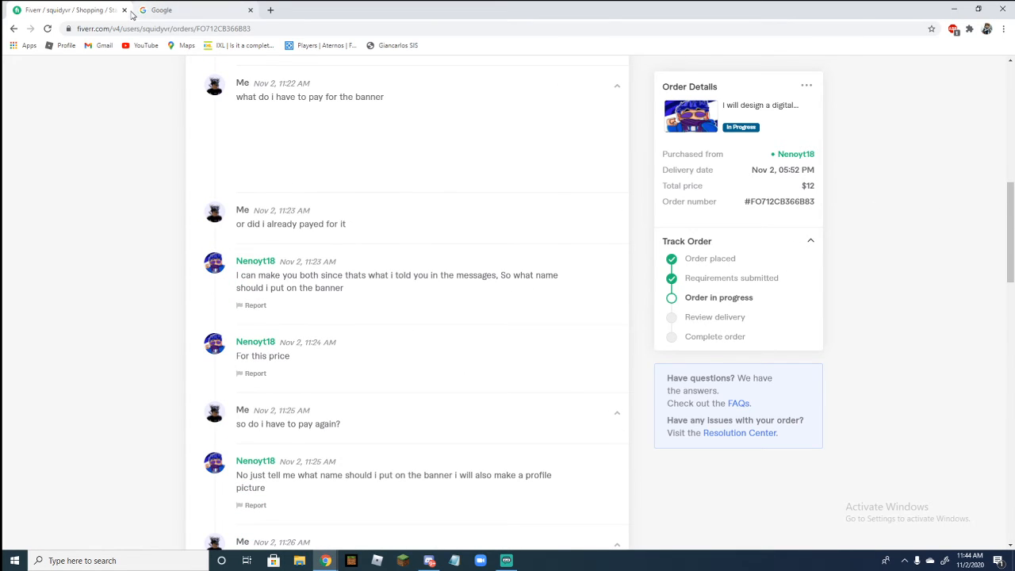
{"action": "left_click", "coordinate": [190, 10]}
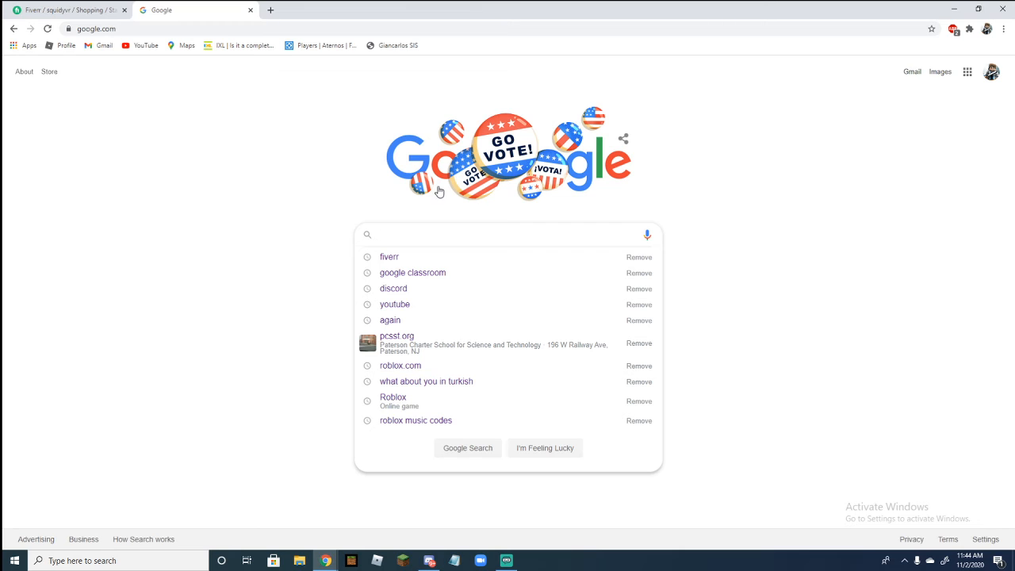
{"action": "type", "text": "buy"}
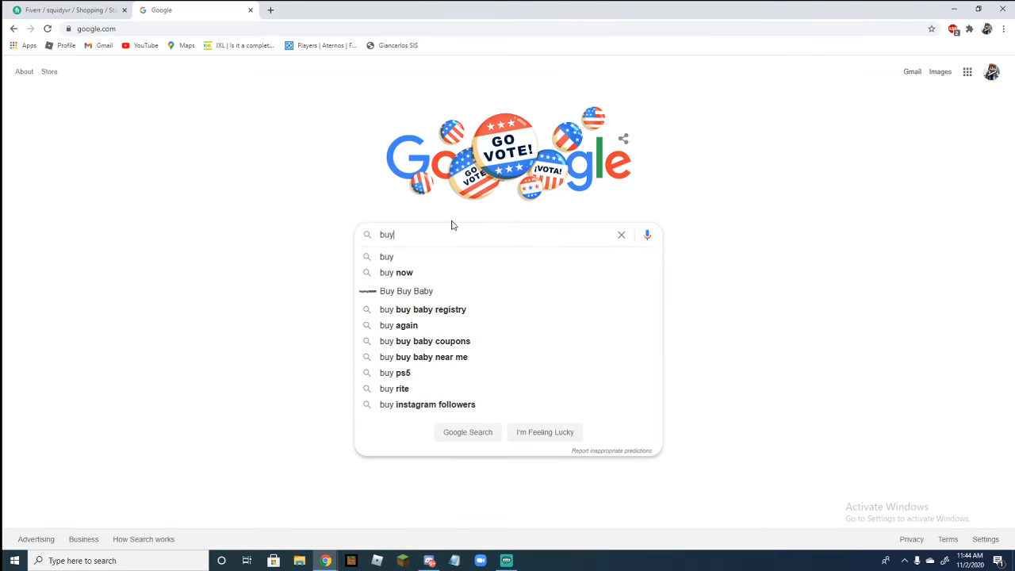
Step: Go back to the Fiverr banner order and scroll between its Activity section and chat
{"action": "left_click", "coordinate": [68, 10]}
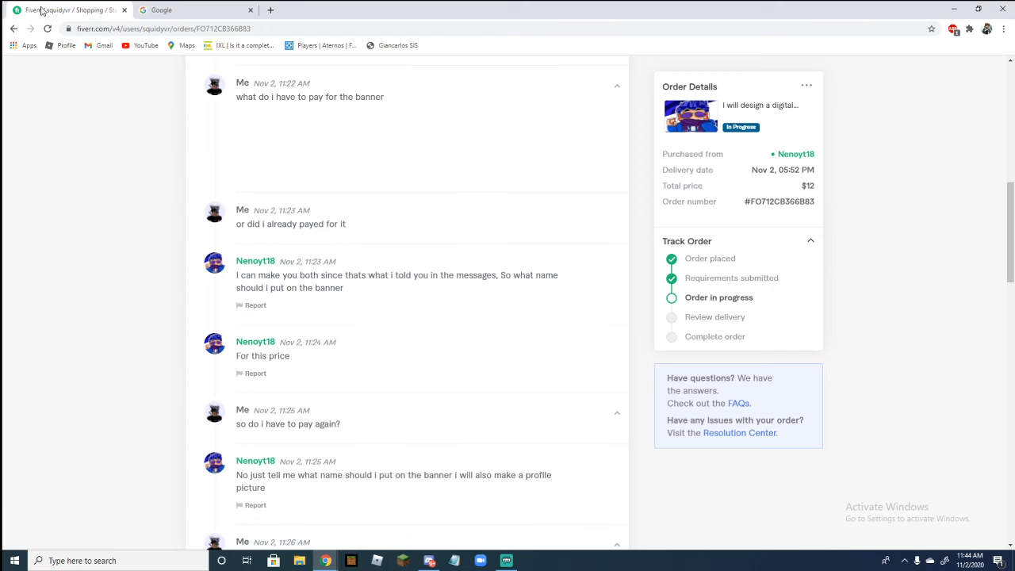
{"action": "scroll", "scroll_direction": "up", "scroll_amount": 3}
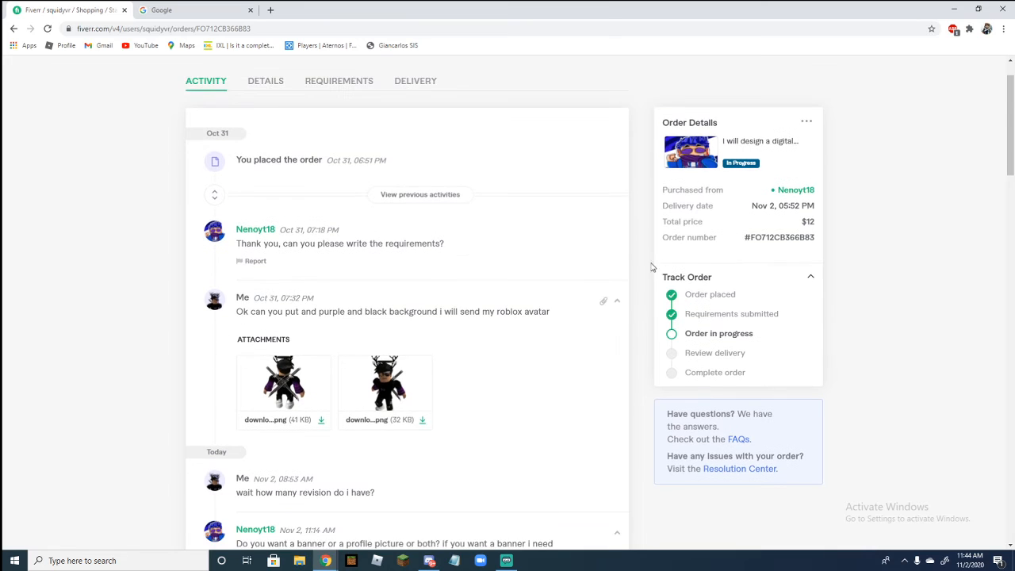
{"action": "scroll", "scroll_direction": "down", "scroll_amount": 3}
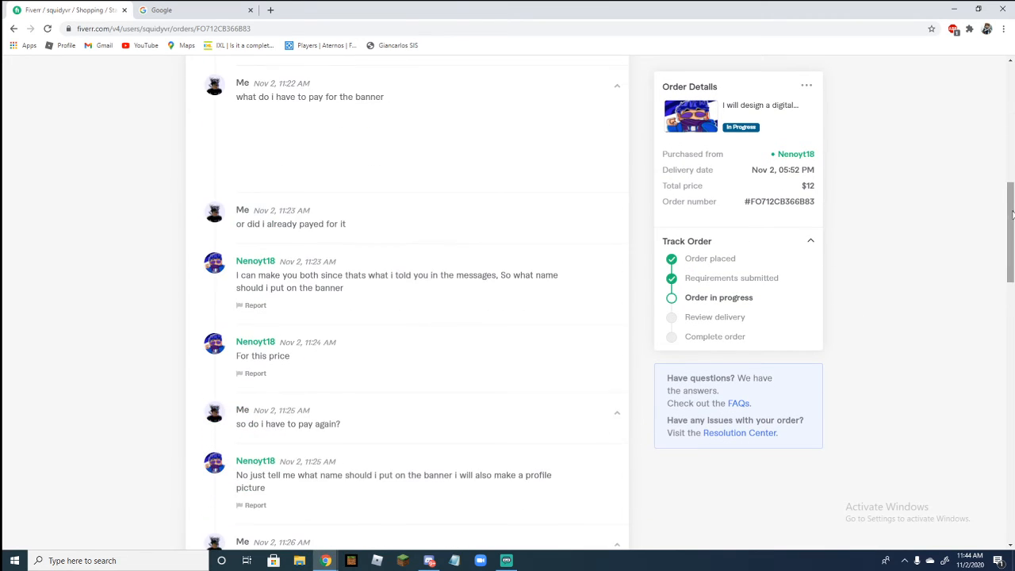
{"action": "scroll", "scroll_direction": "up", "scroll_amount": 3}
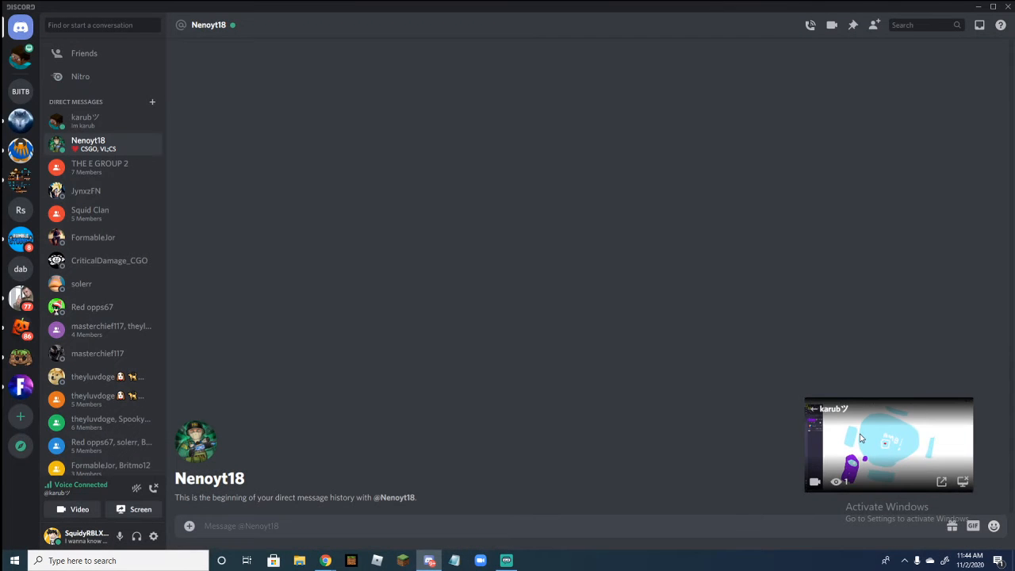
{"action": "left_click_drag", "start_coordinate": [889, 444], "coordinate": [131, 100]}
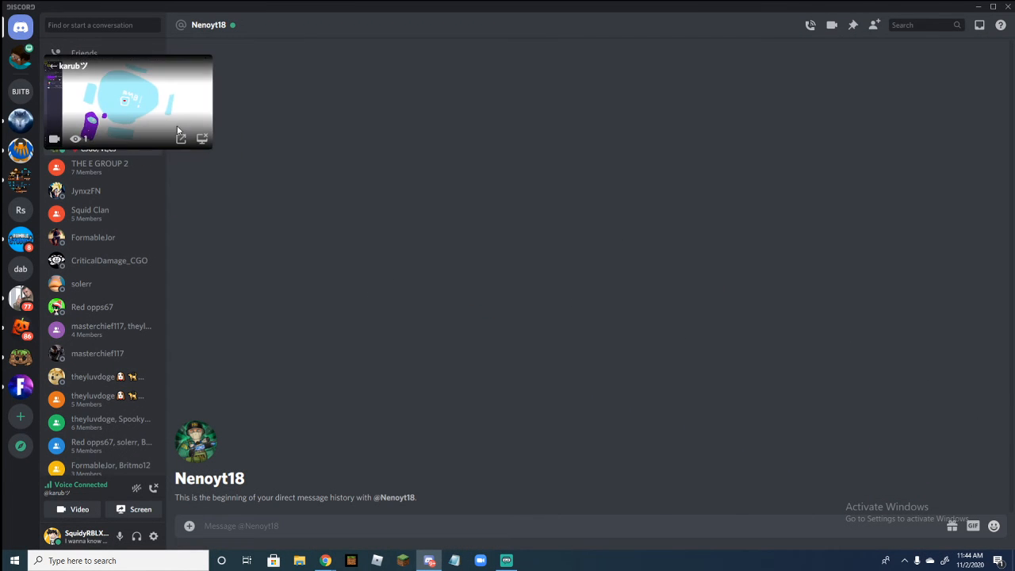
{"action": "left_click", "coordinate": [127, 102]}
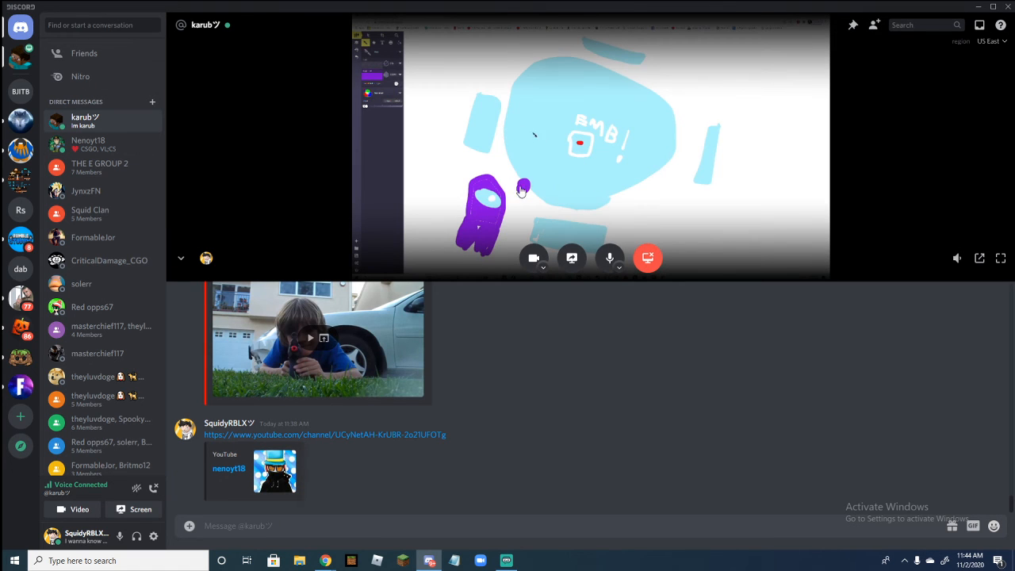
{"action": "mouse_move", "coordinate": [614, 137]}
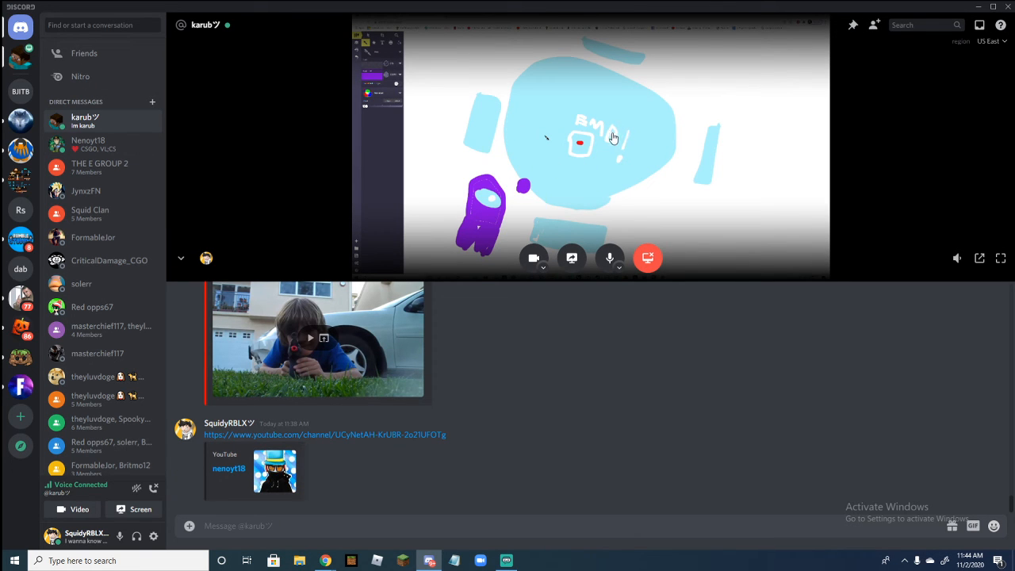
{"action": "mouse_move", "coordinate": [575, 190]}
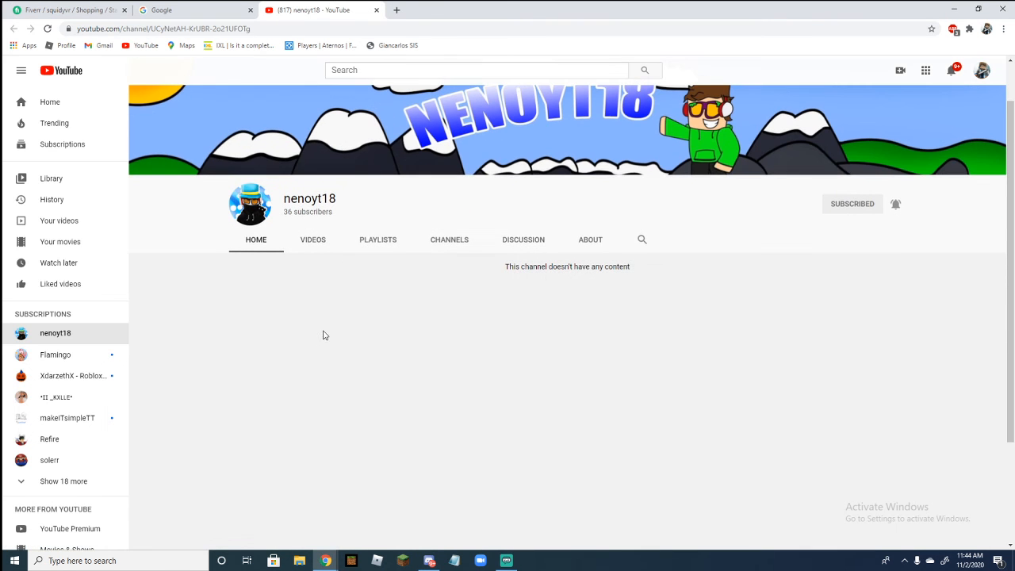
Step: View the karub09 channel from Subscriptions, then close the YouTube tab
{"action": "scroll", "scroll_direction": "down", "scroll_amount": 3}
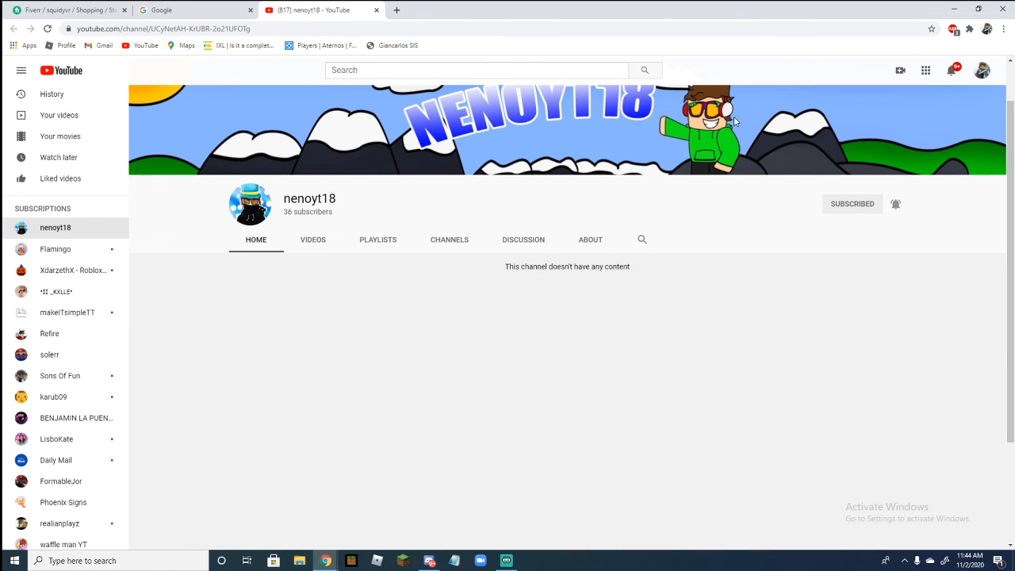
{"action": "left_click", "coordinate": [53, 396]}
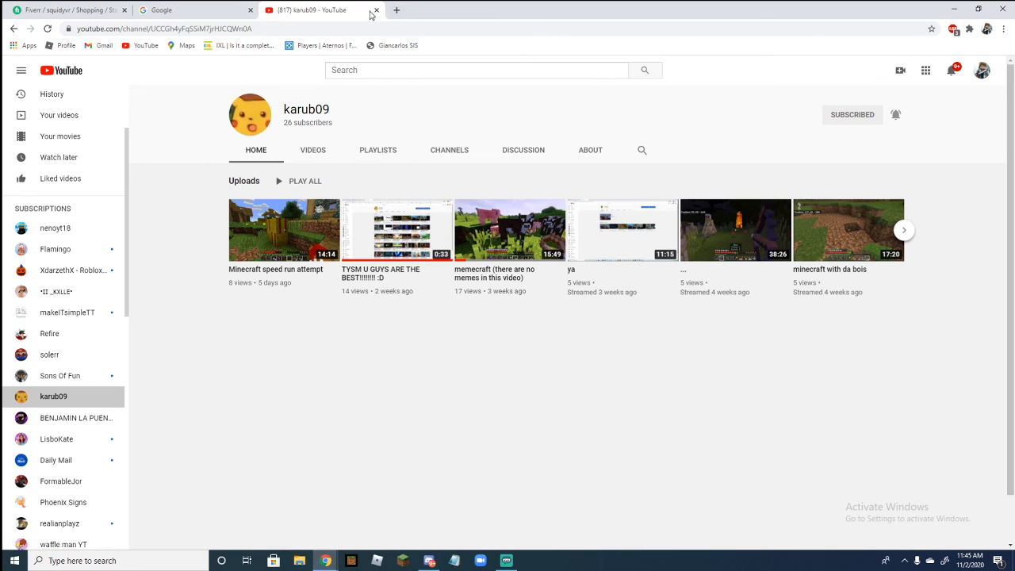
{"action": "left_click", "coordinate": [377, 9]}
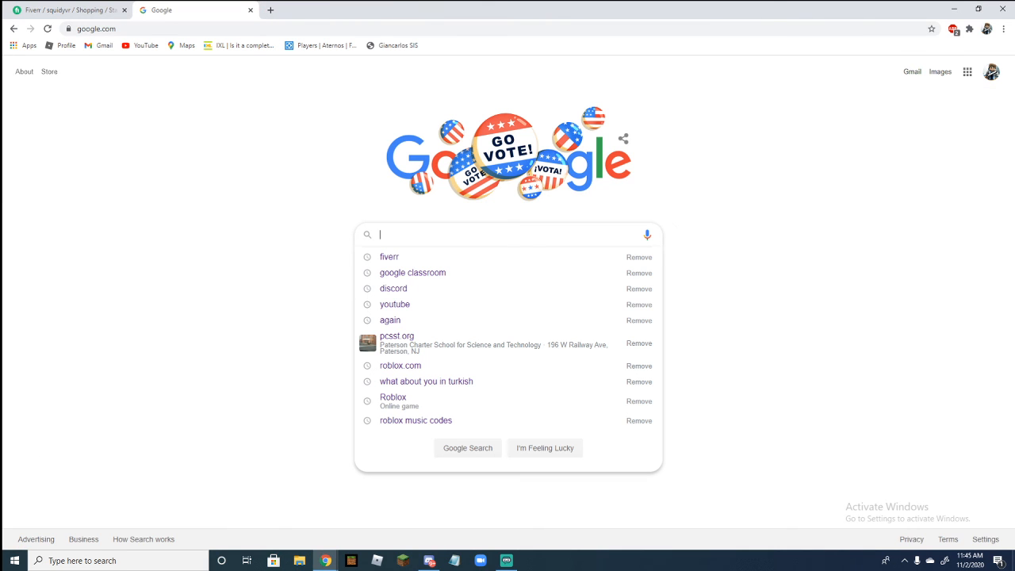